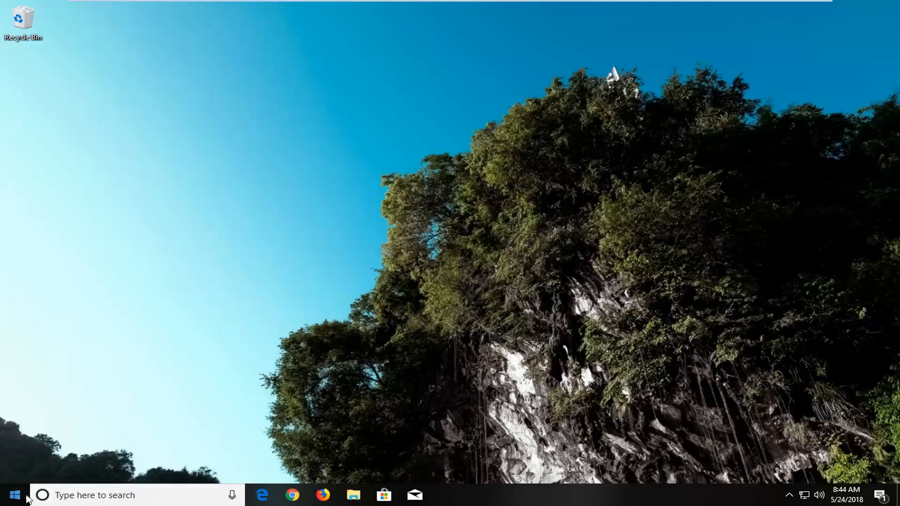
Step: Search Start for "time" and open the Change the date and time result
click(12, 495)
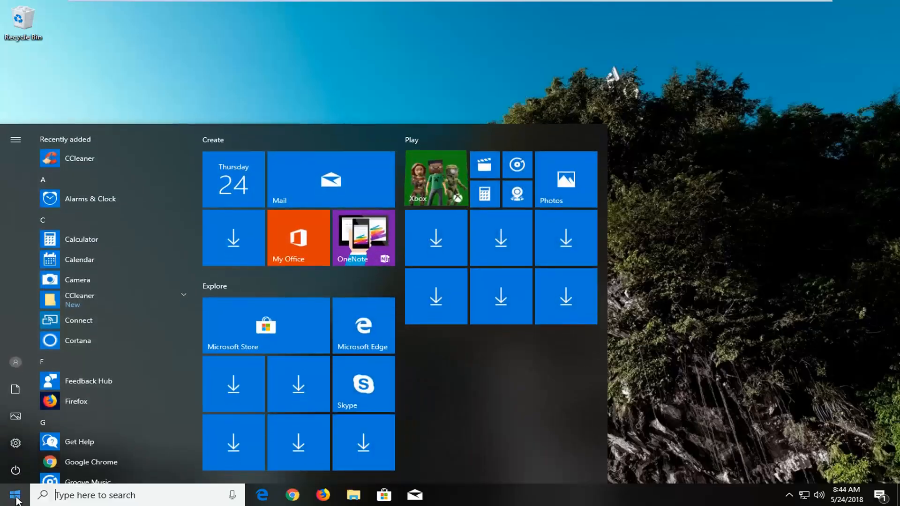
text(t)
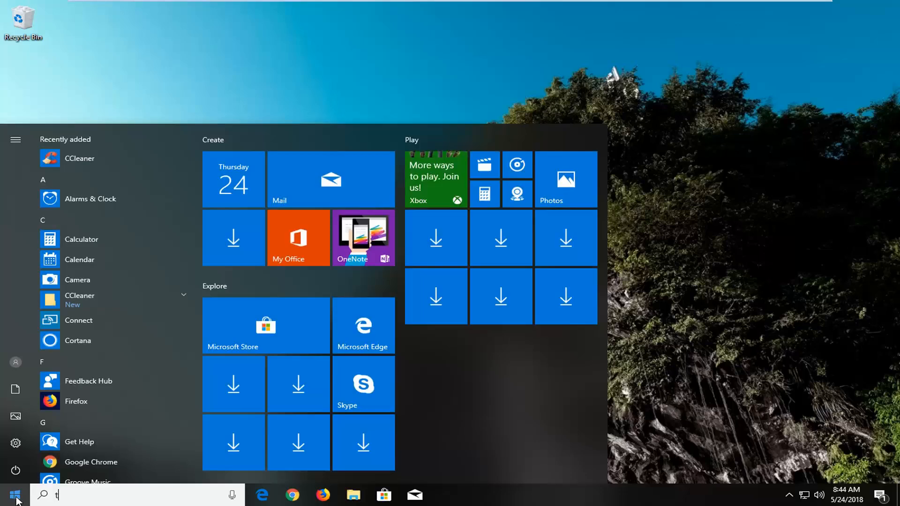
text(ime)
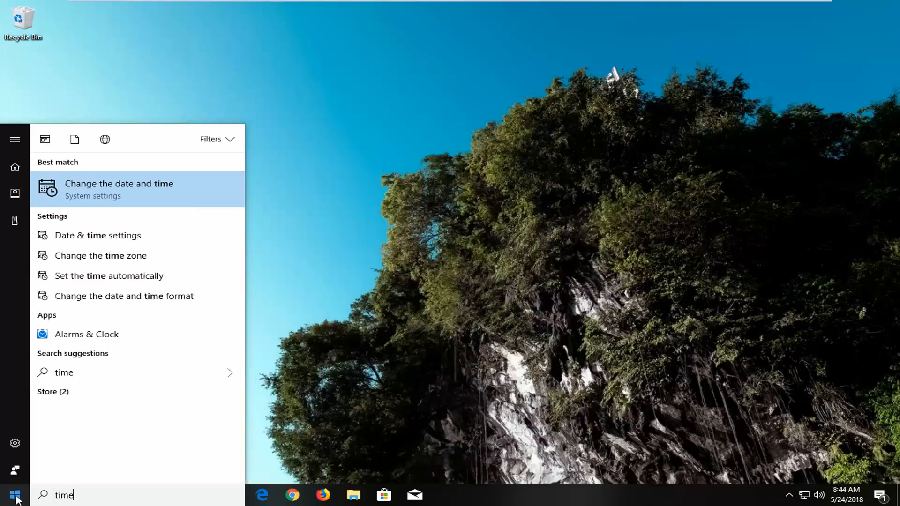
mouse_move(152, 175)
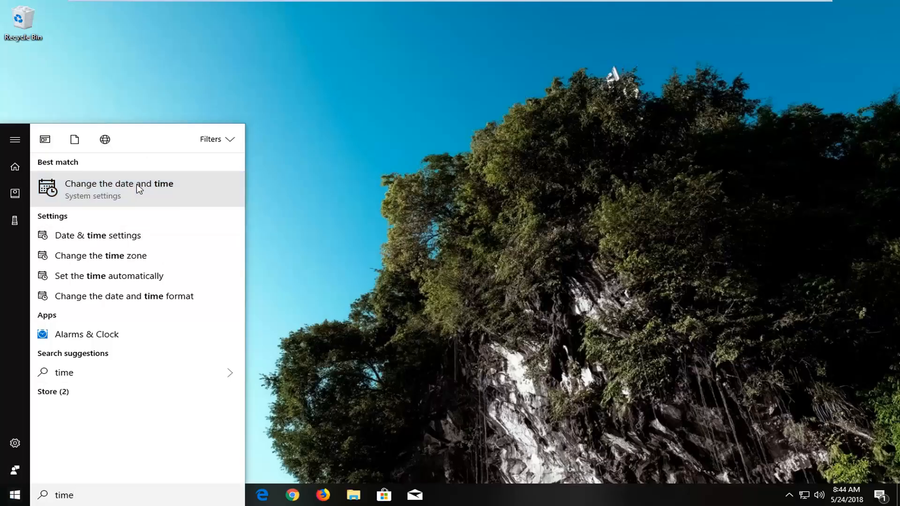
click(119, 189)
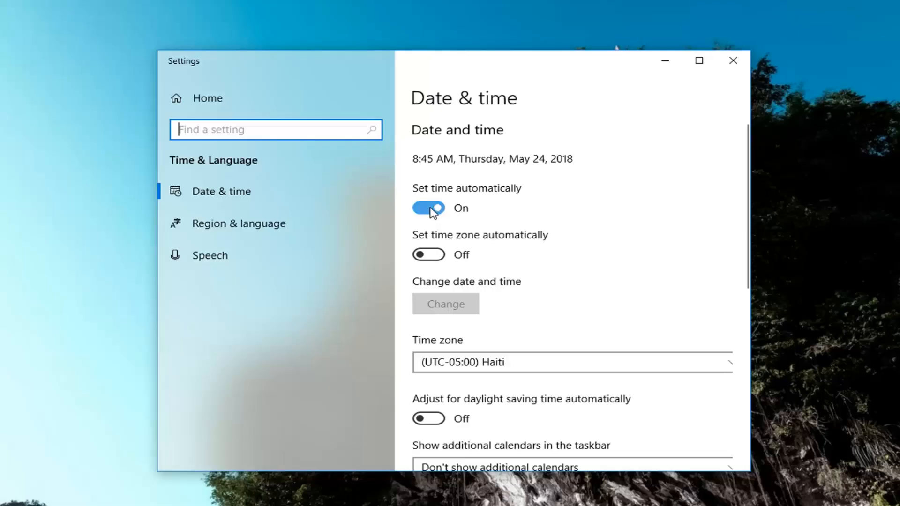
Step: Switch "Set time automatically" to Off on the Date & time page
click(428, 209)
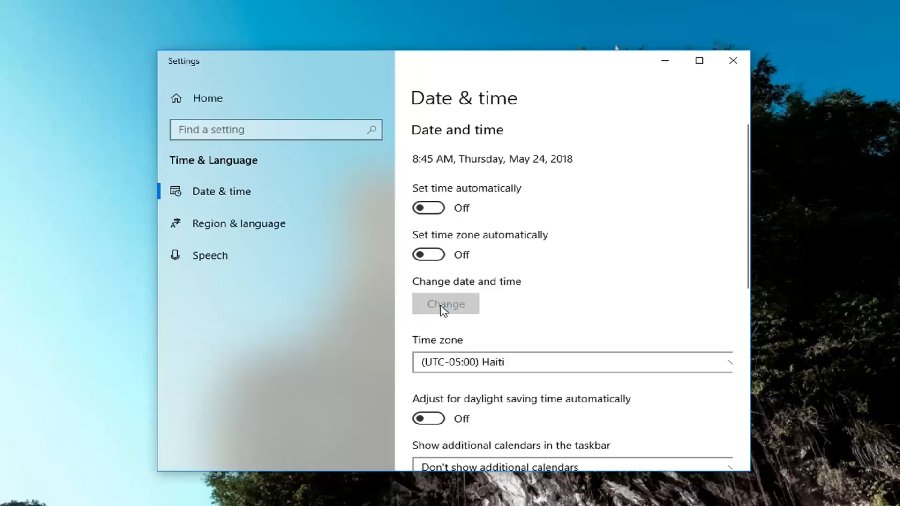
click(444, 304)
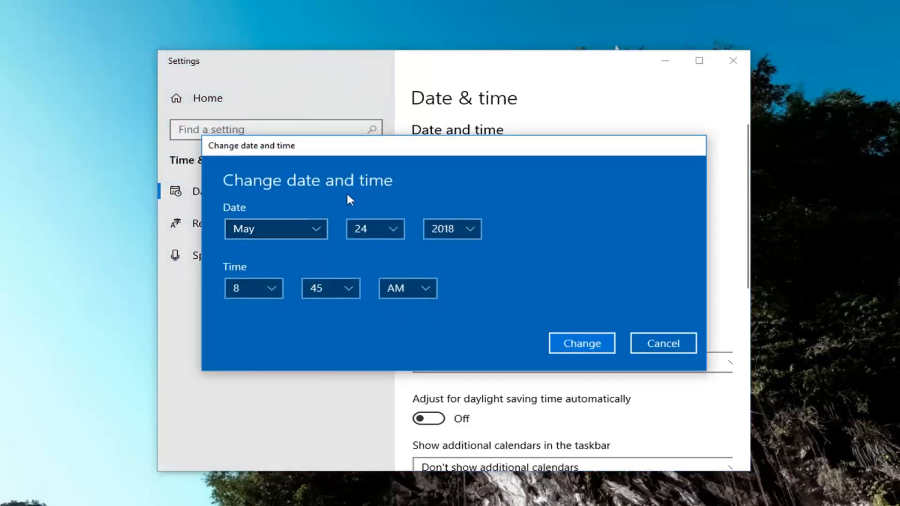
click(330, 288)
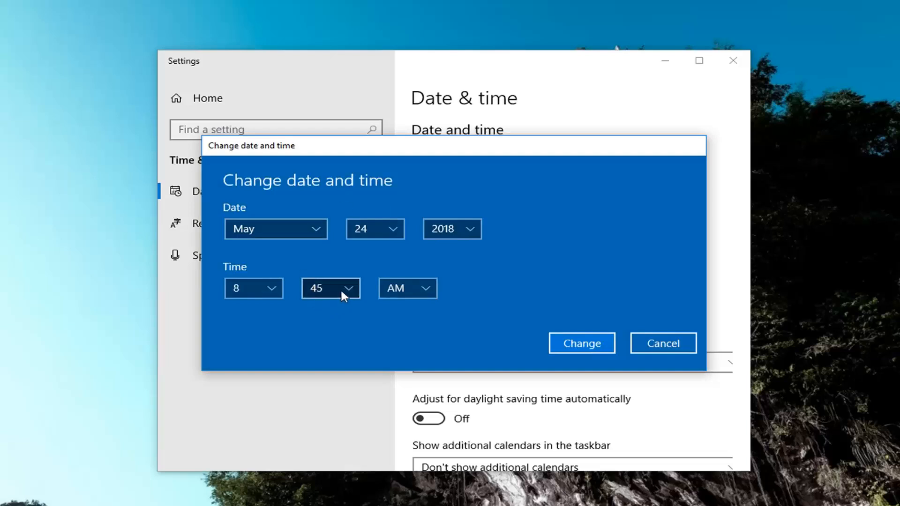
click(581, 343)
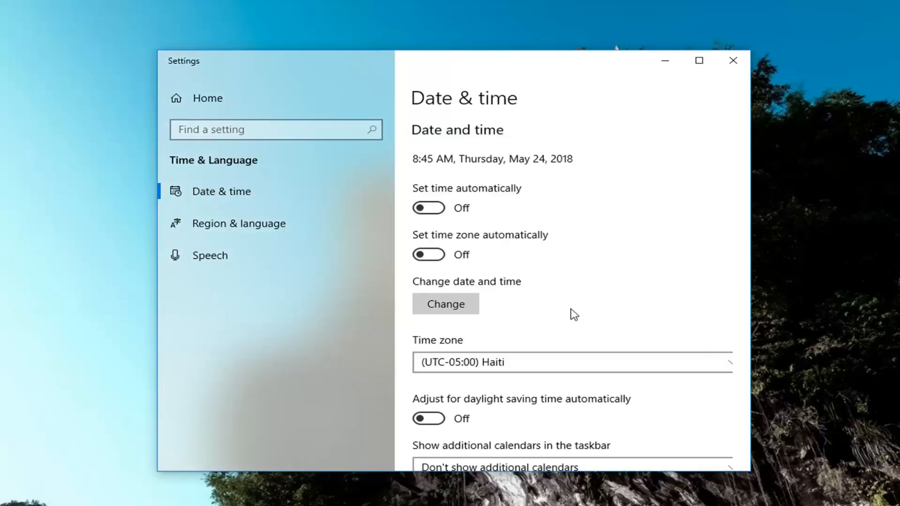
Step: Close the Settings window, returning to the desktop
click(731, 60)
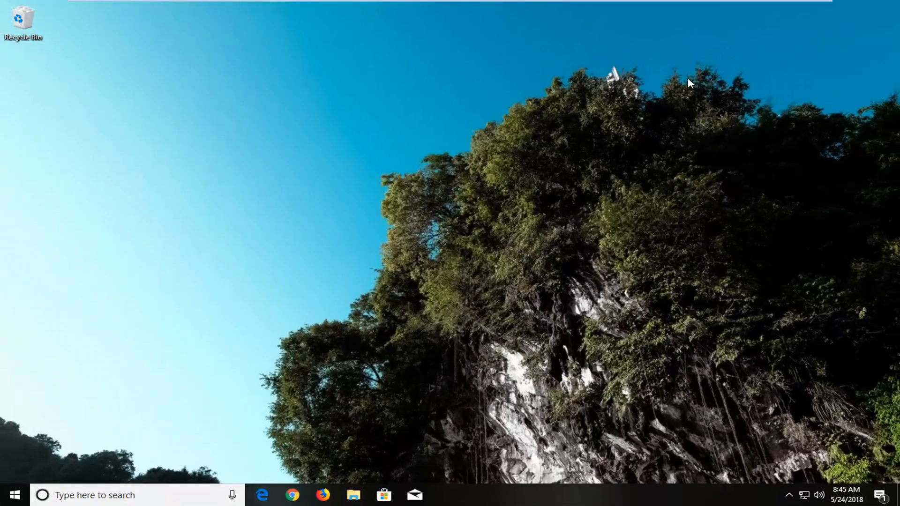